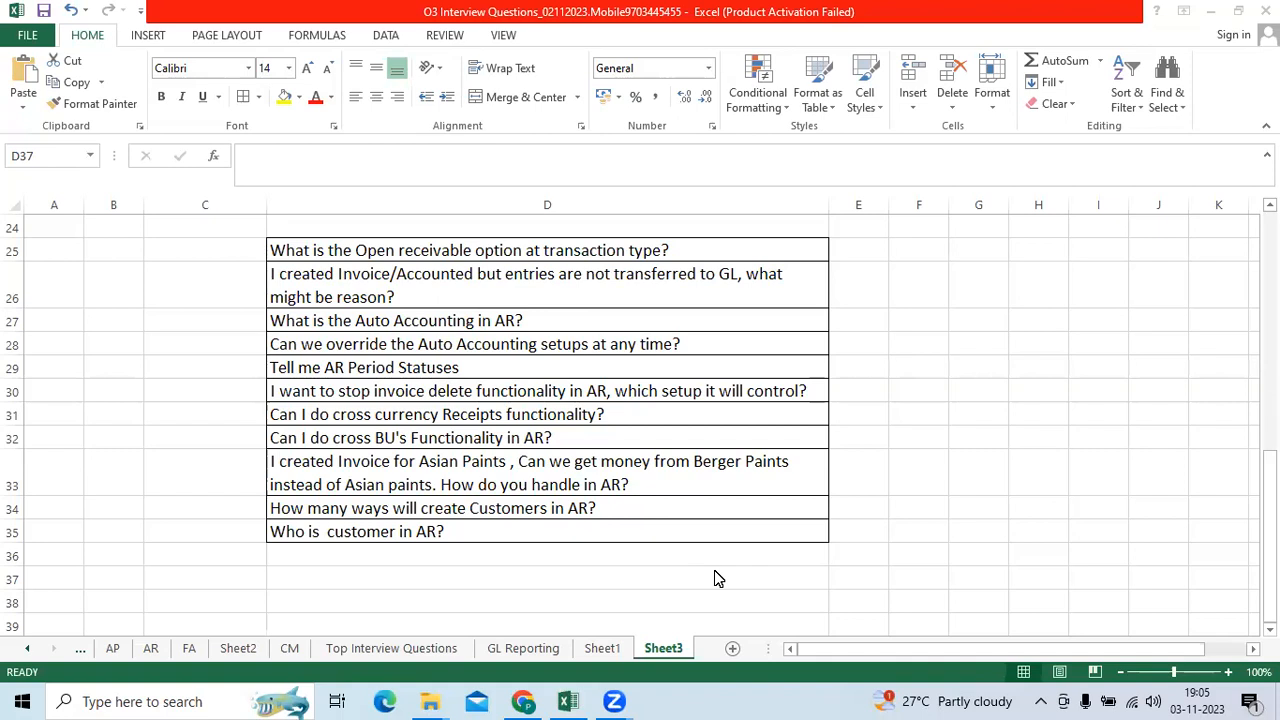
left_click(548, 578)
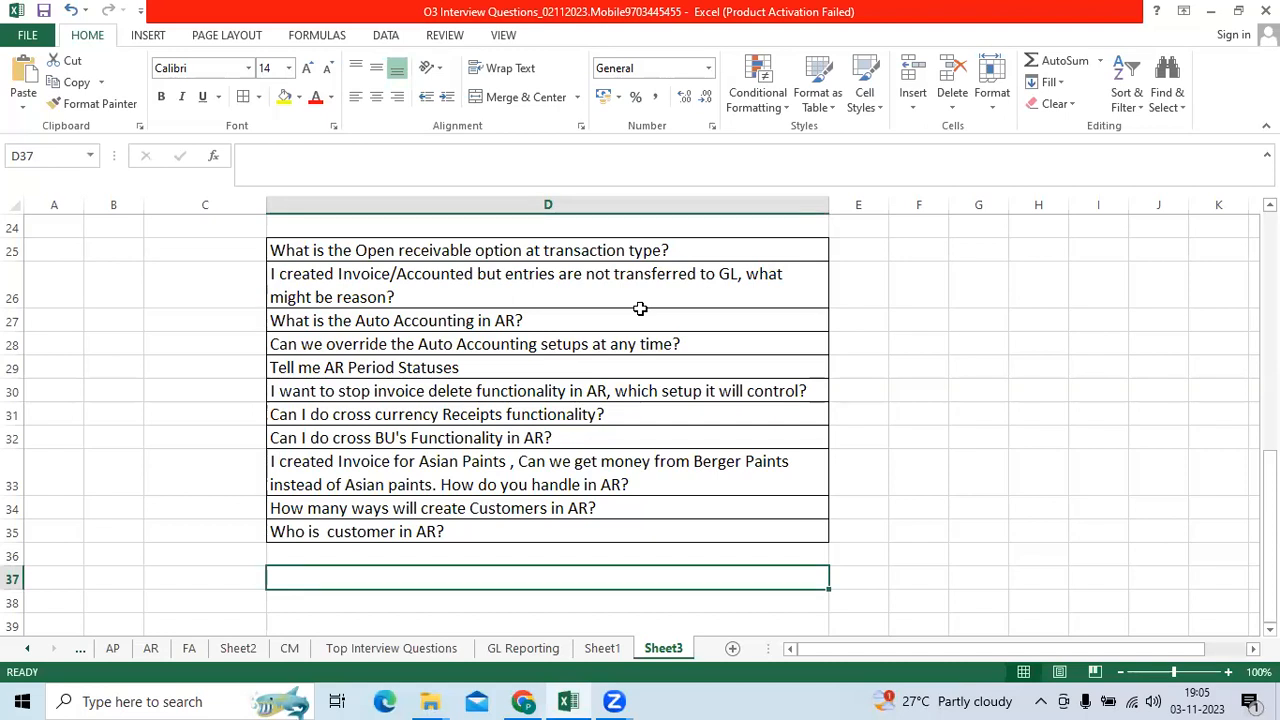
left_click(620, 284)
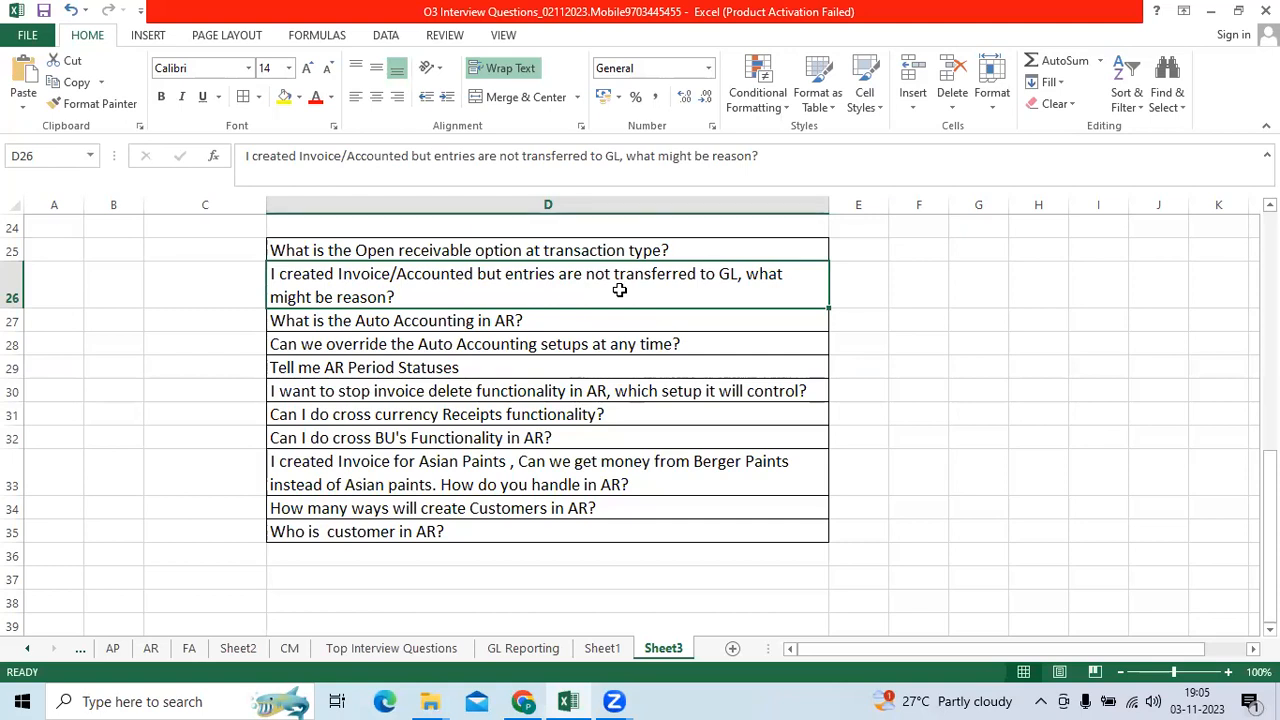
left_click(548, 344)
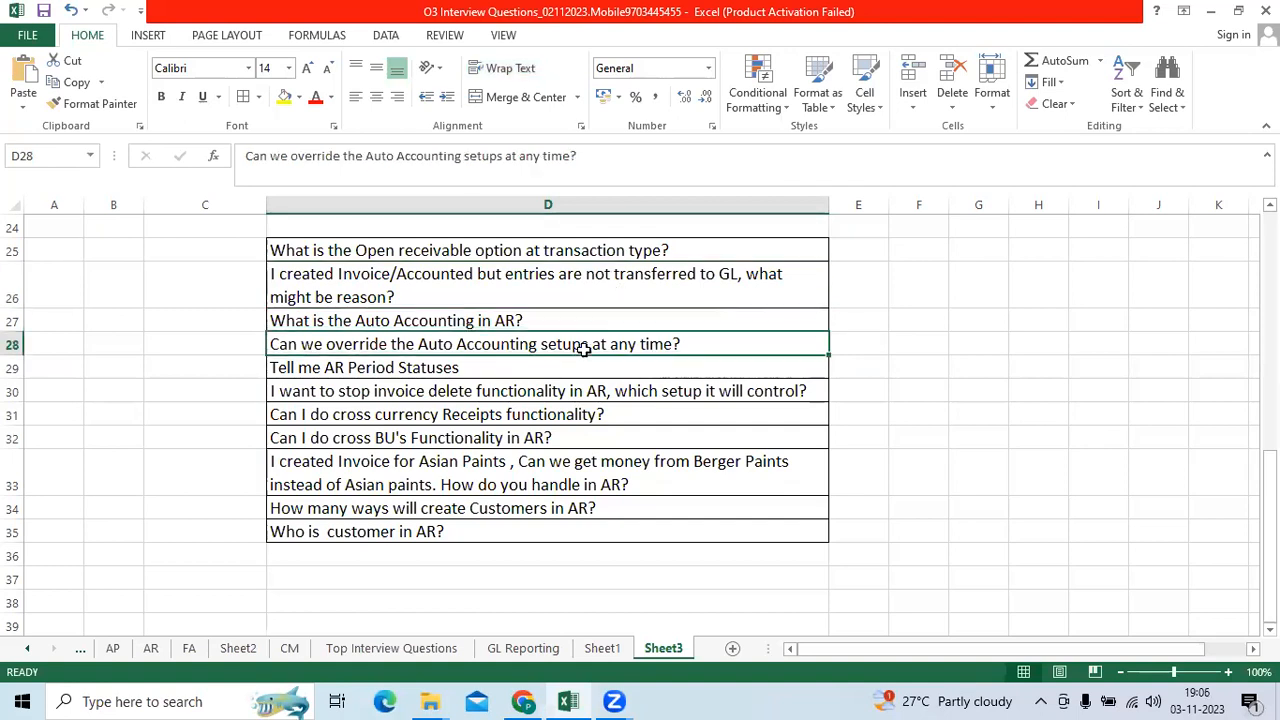
mouse_move(528, 376)
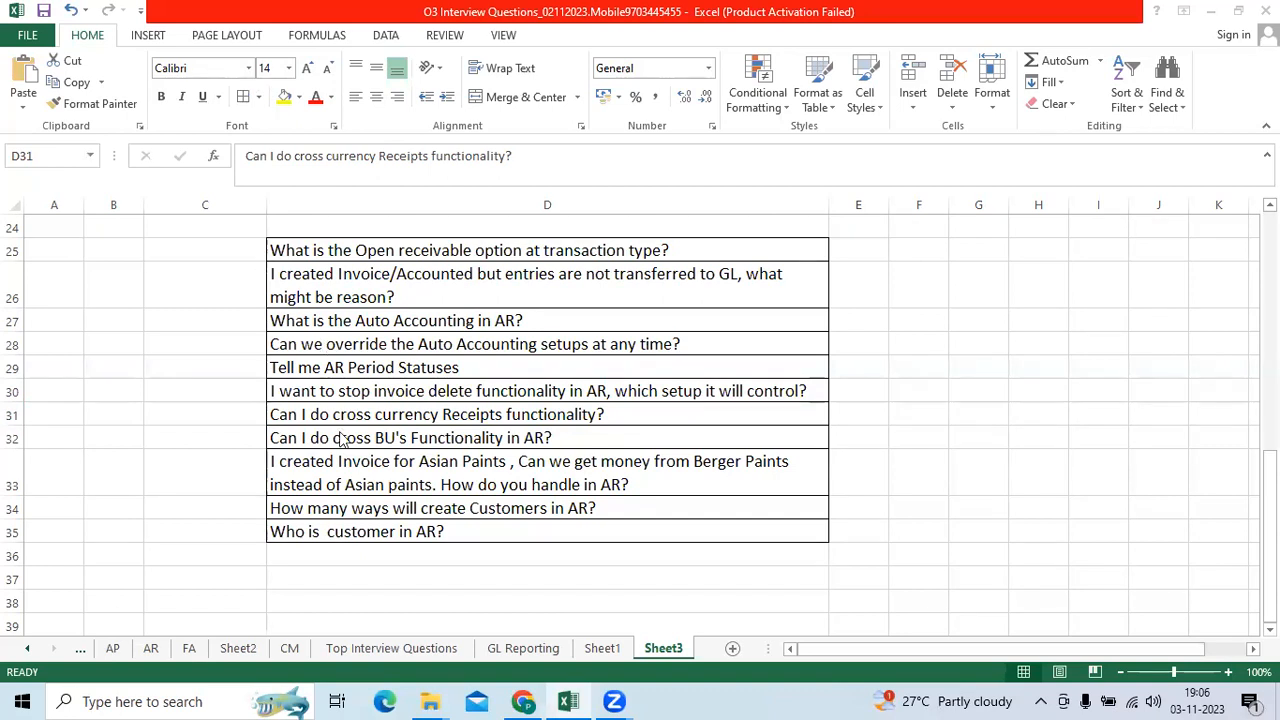
left_click(410, 436)
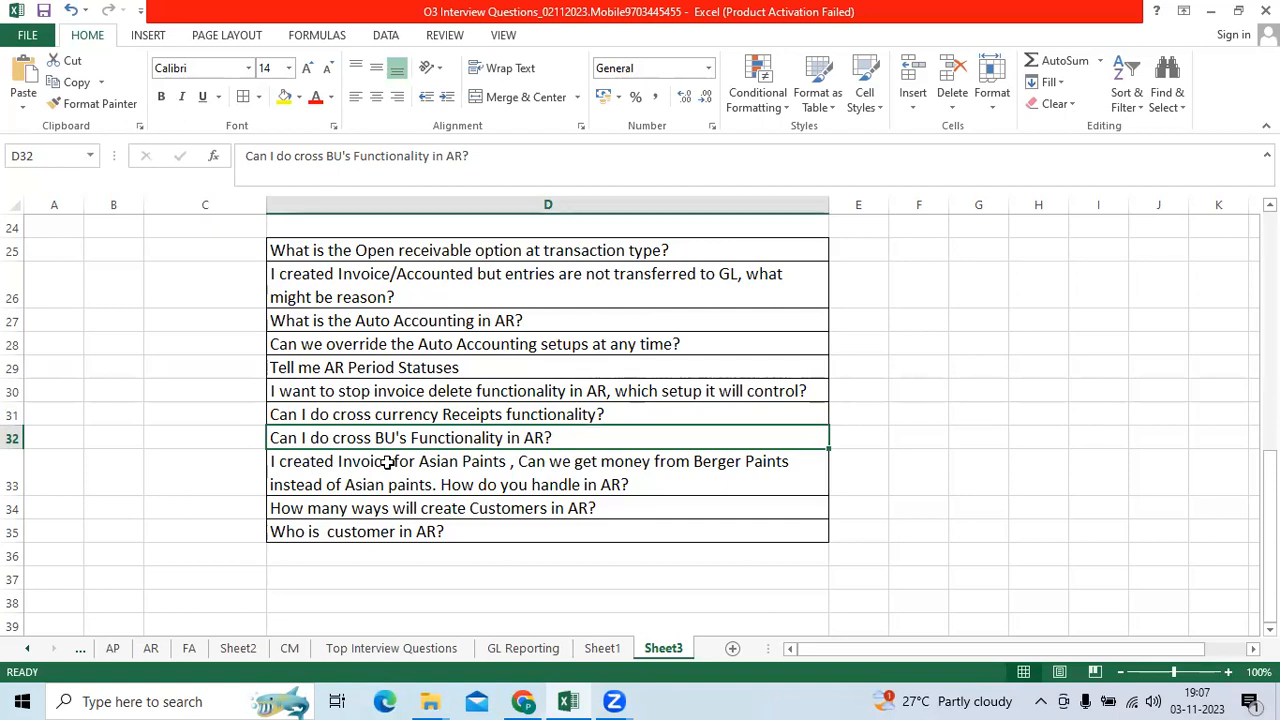
left_click(388, 472)
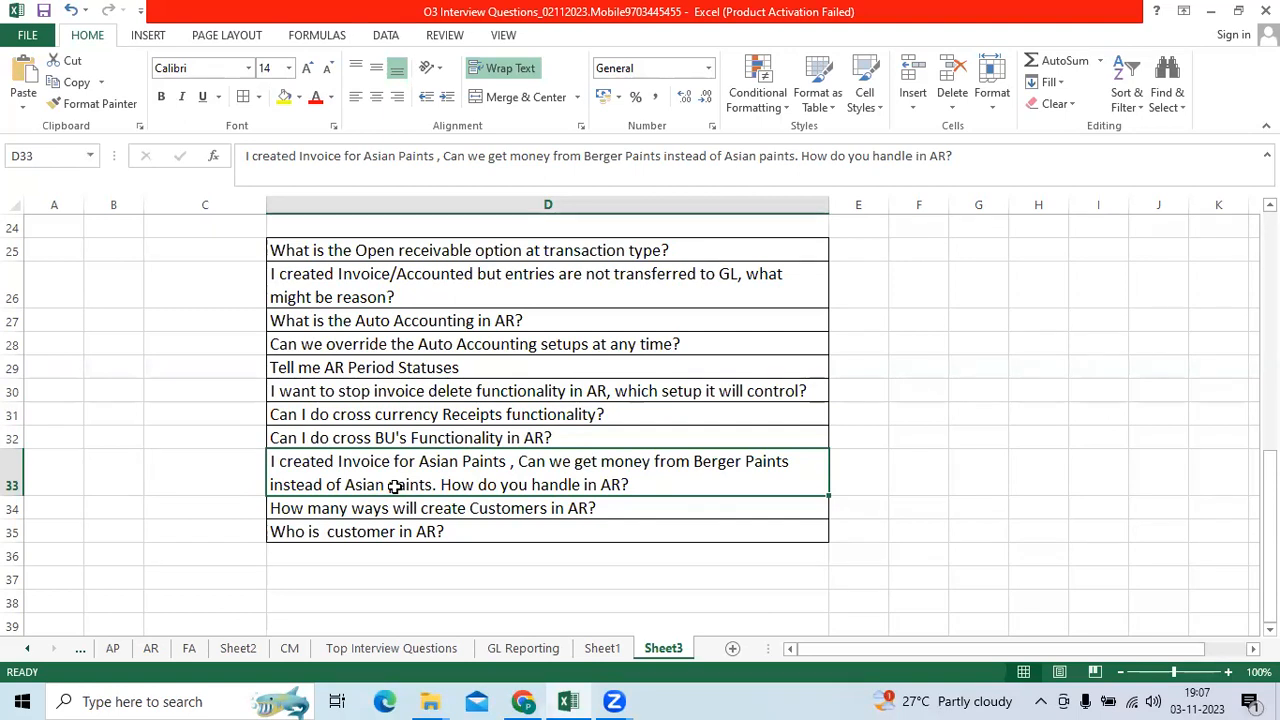
left_click(410, 508)
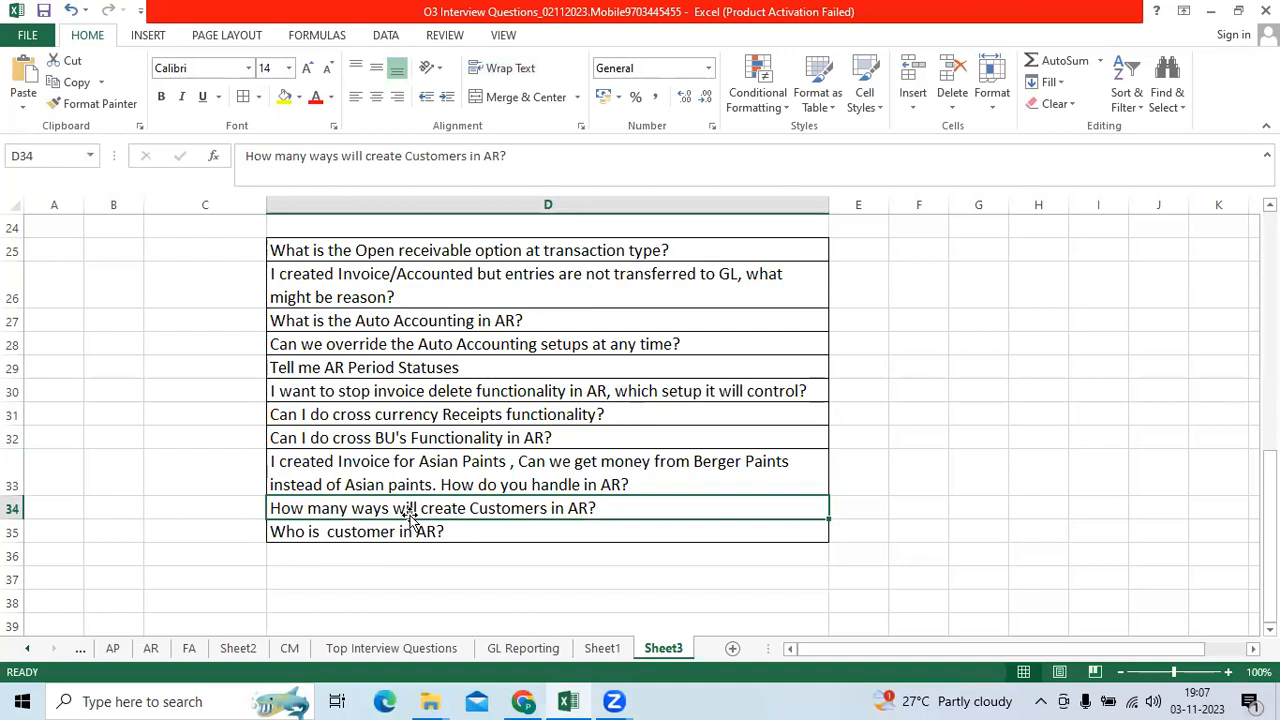
left_click(418, 532)
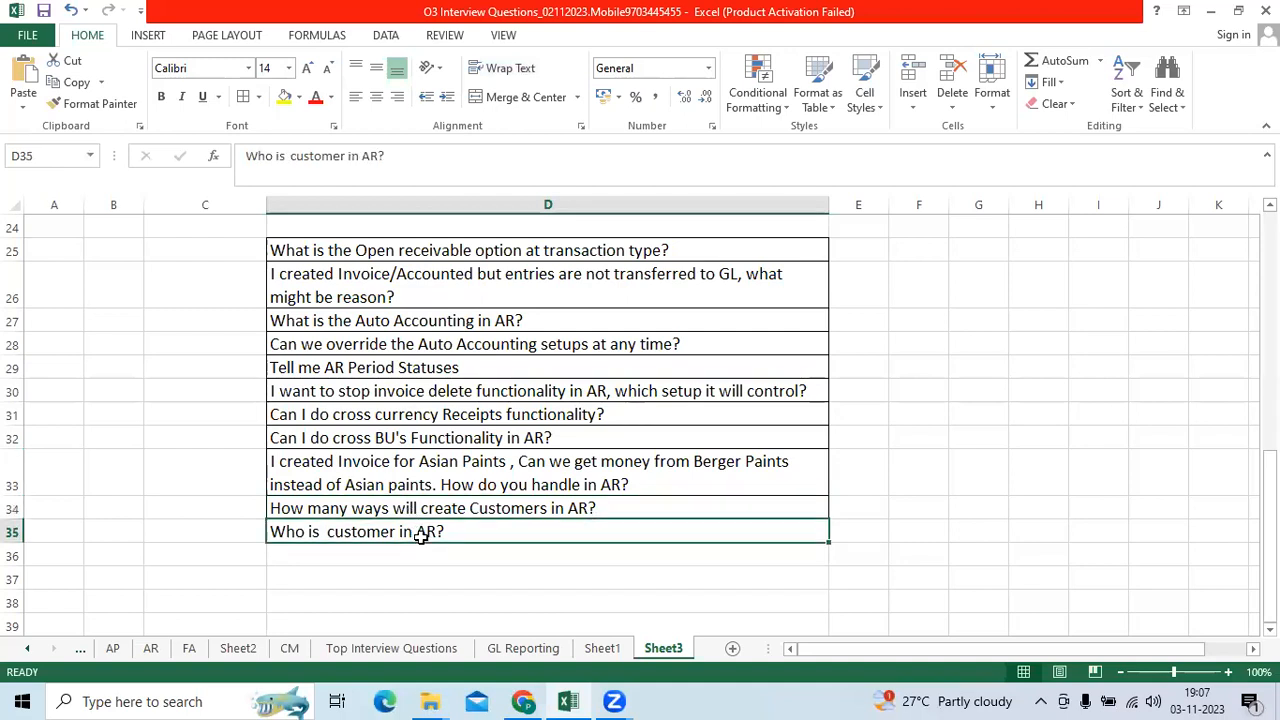